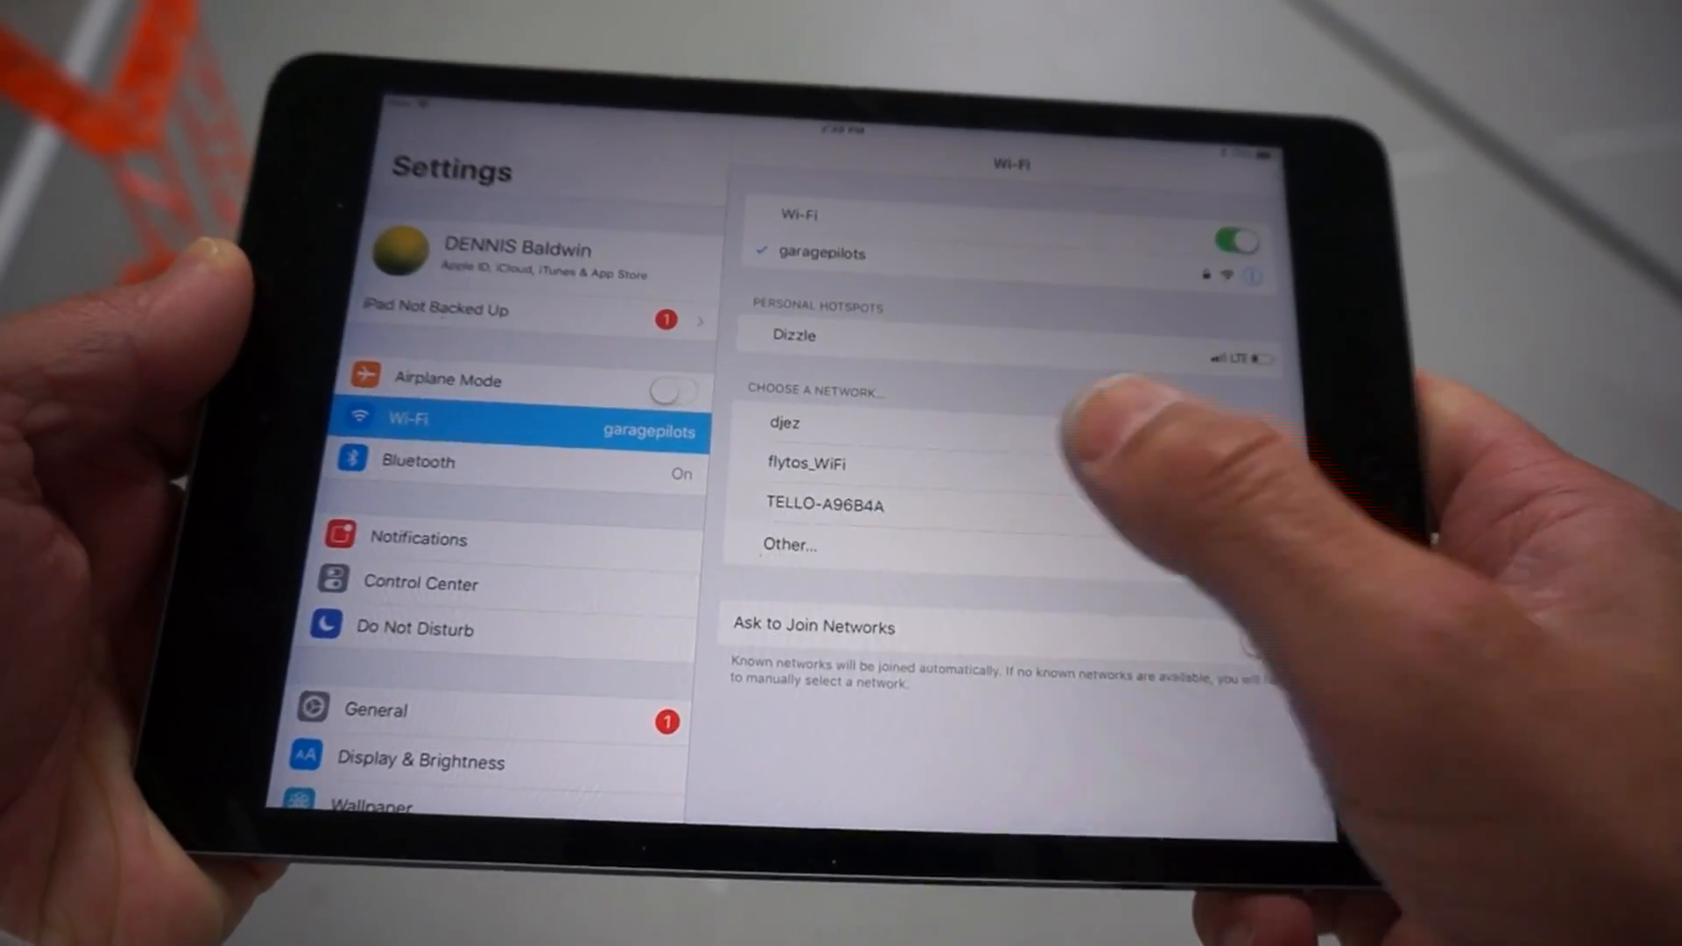
# - Join the TELLO-A96B4A wireless network in Settings instead of the home network
pyautogui.click(825, 505)
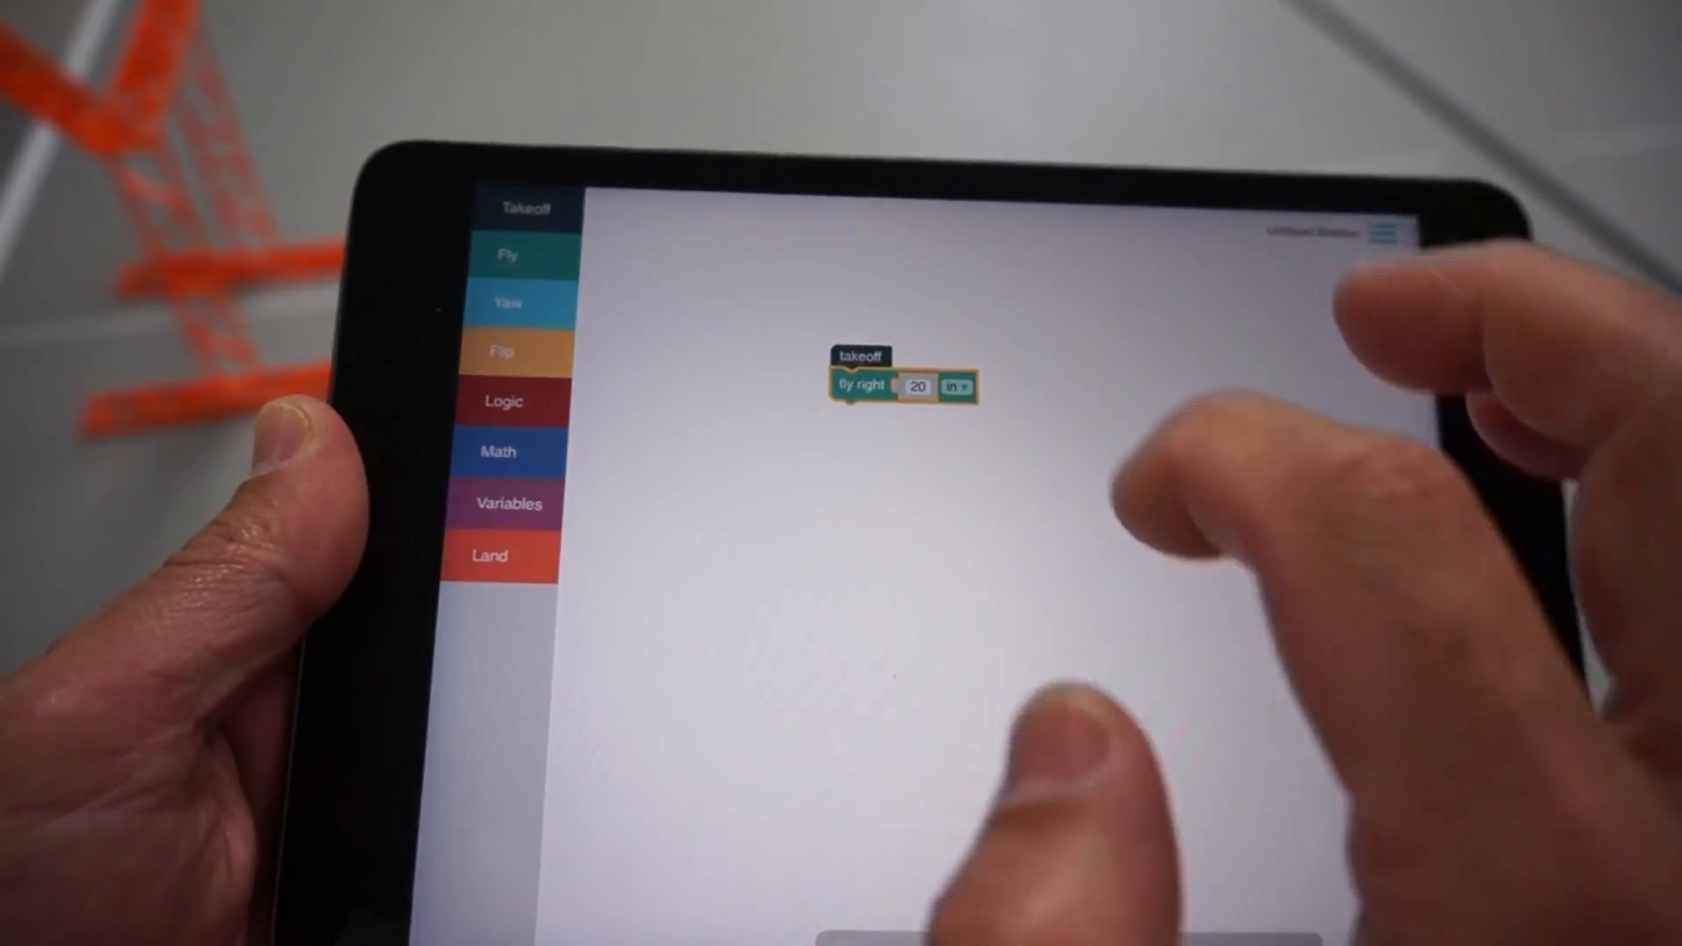
# - Stack takeoff, fly right 20 in, flip right and land blocks, then bring up the mission menu
pyautogui.click(958, 384)
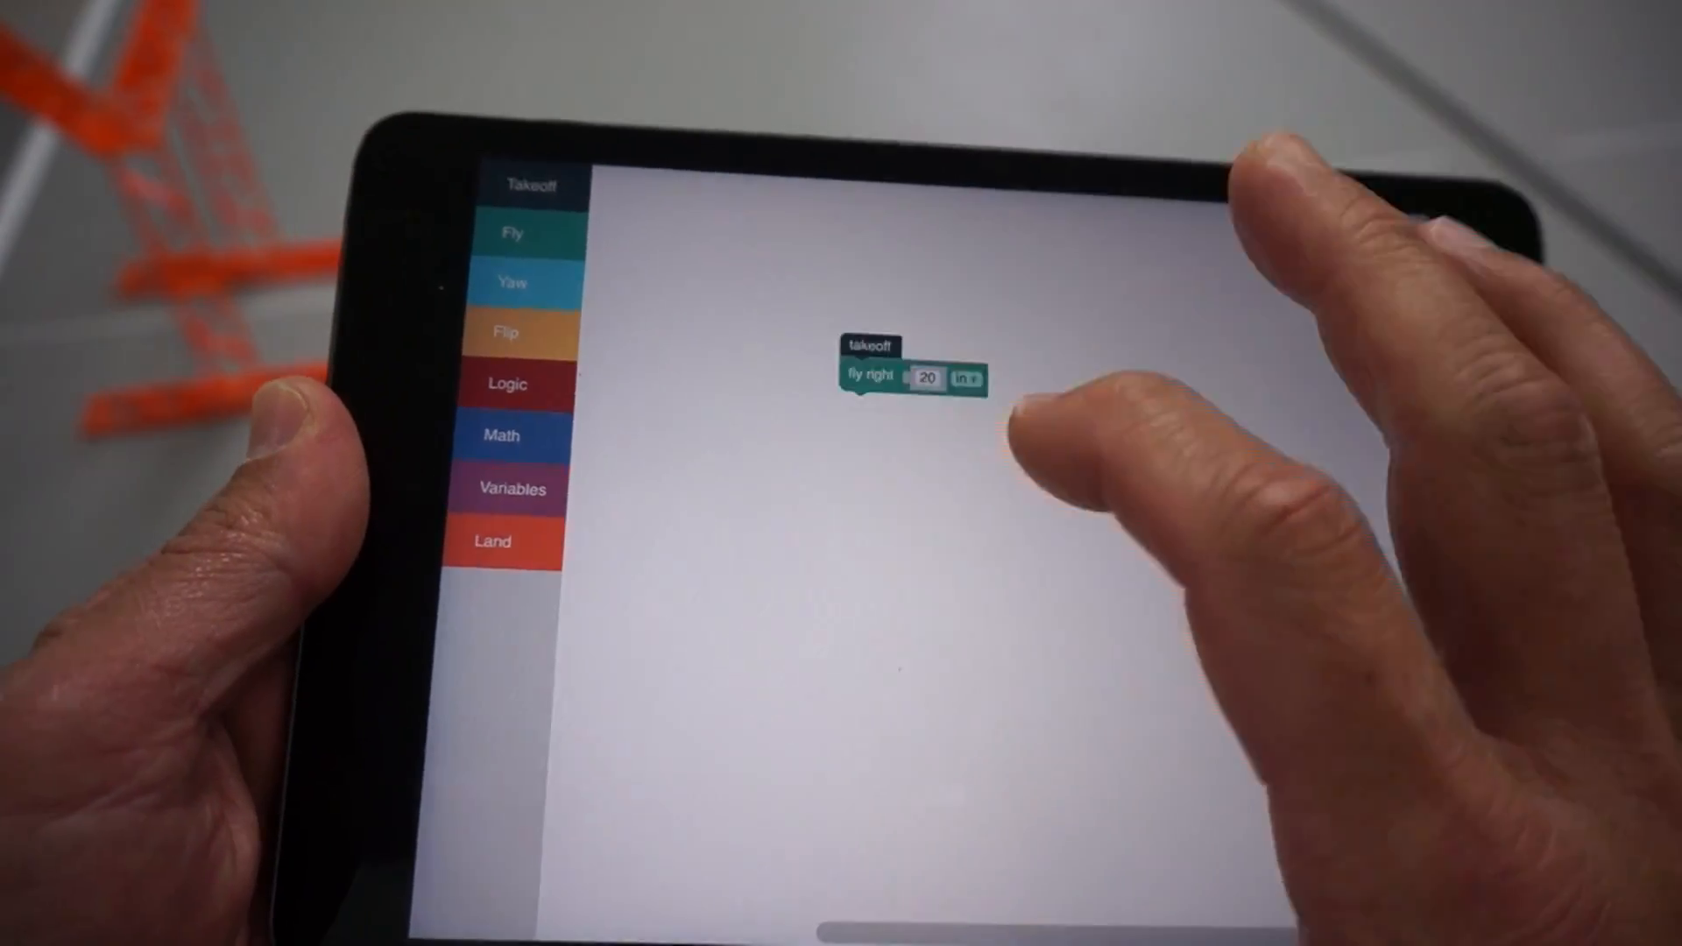
pyautogui.click(507, 333)
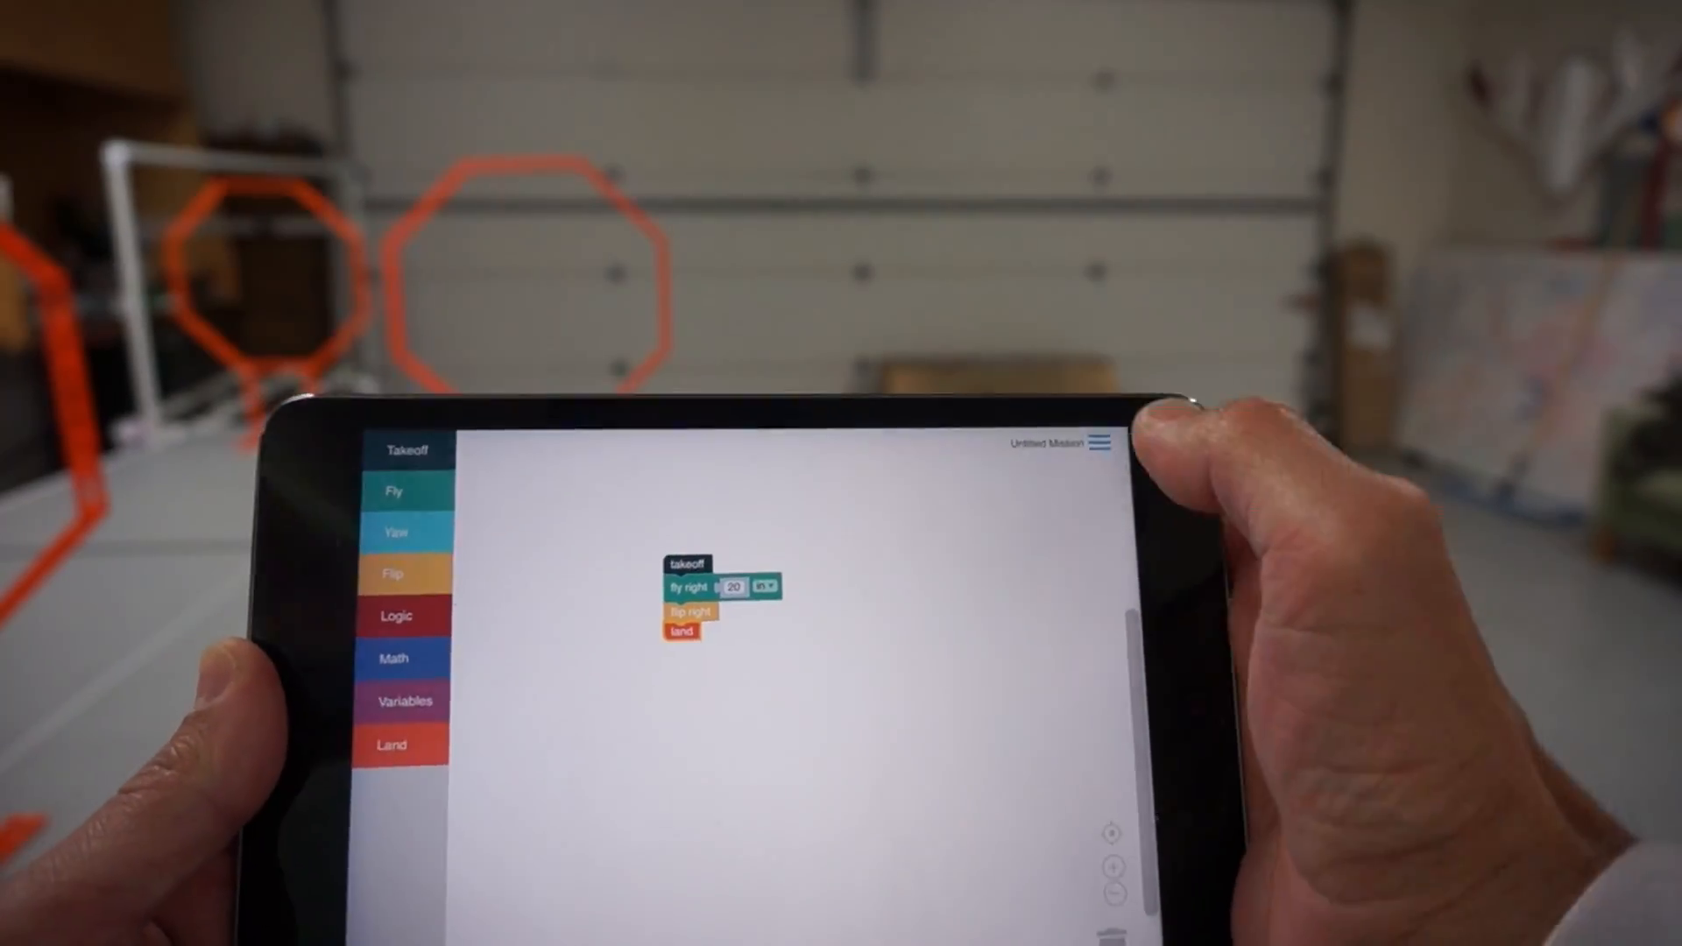
pyautogui.click(1102, 444)
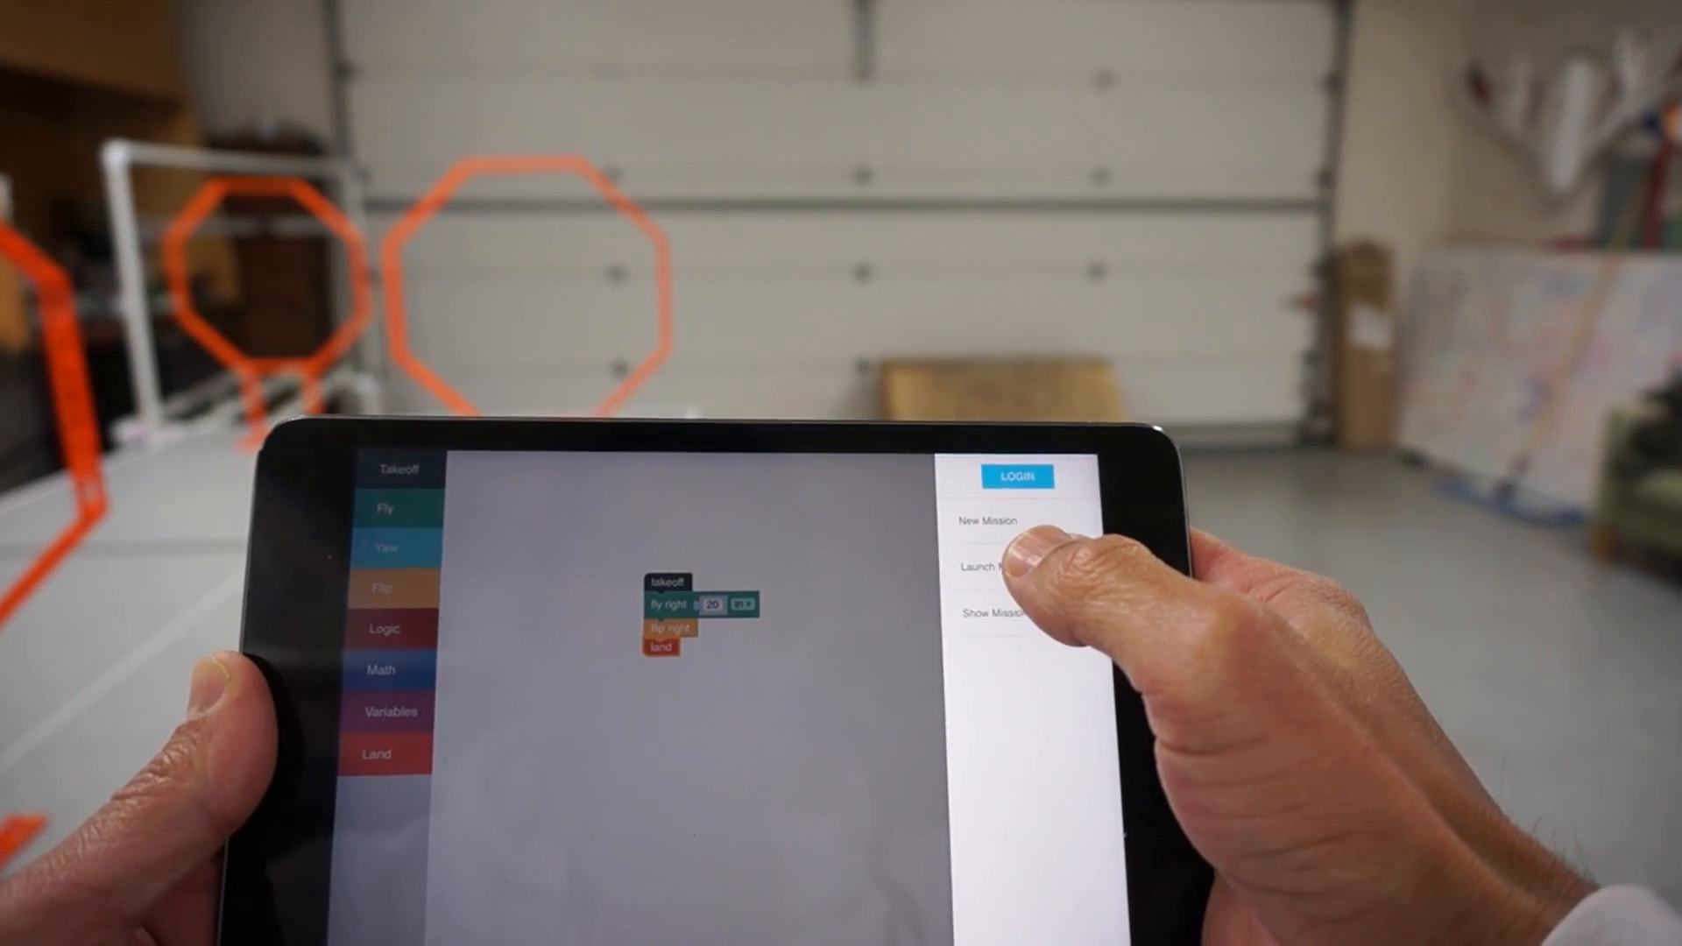